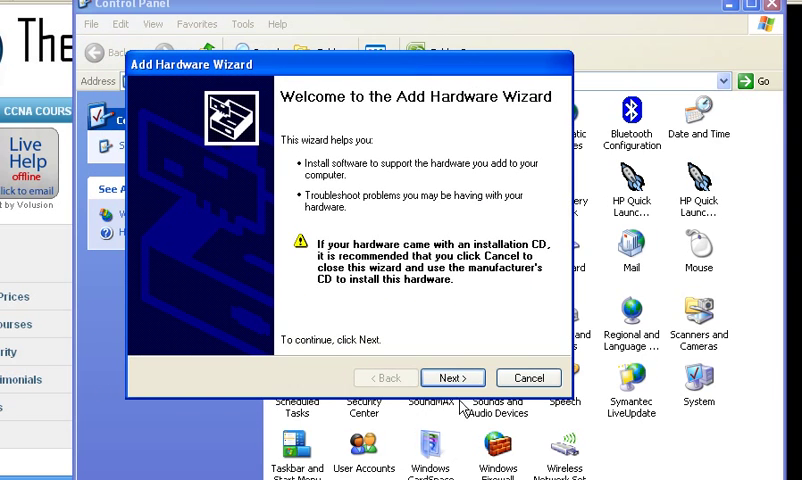
# - Advance the Add Hardware Wizard to manually adding a new network adapter
pyautogui.click(452, 377)
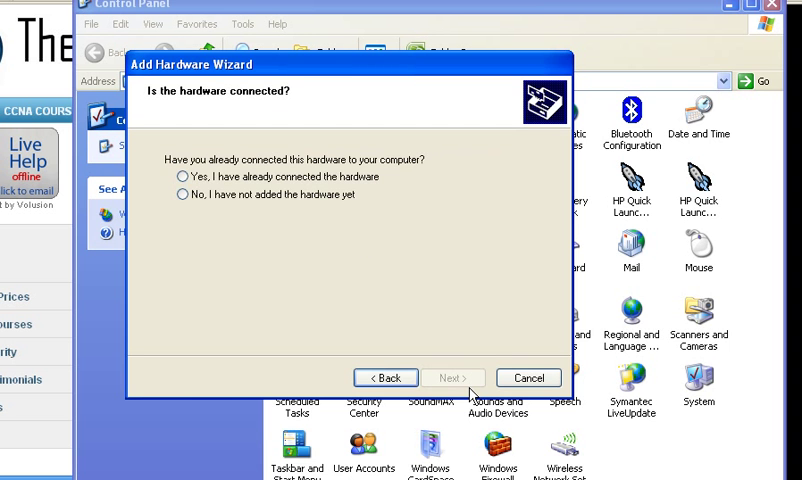
pyautogui.click(170, 177)
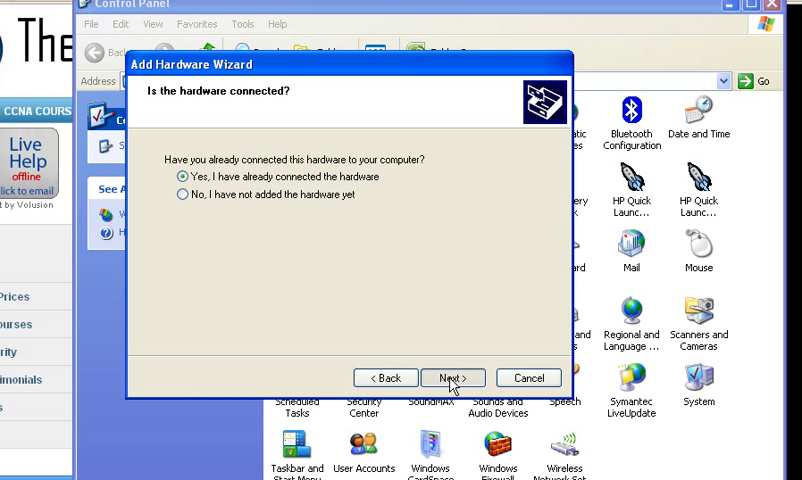
pyautogui.click(451, 377)
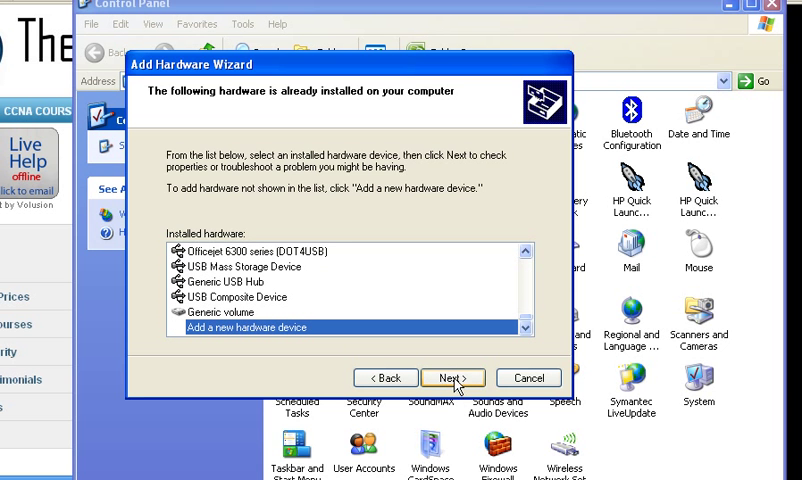
pyautogui.click(451, 377)
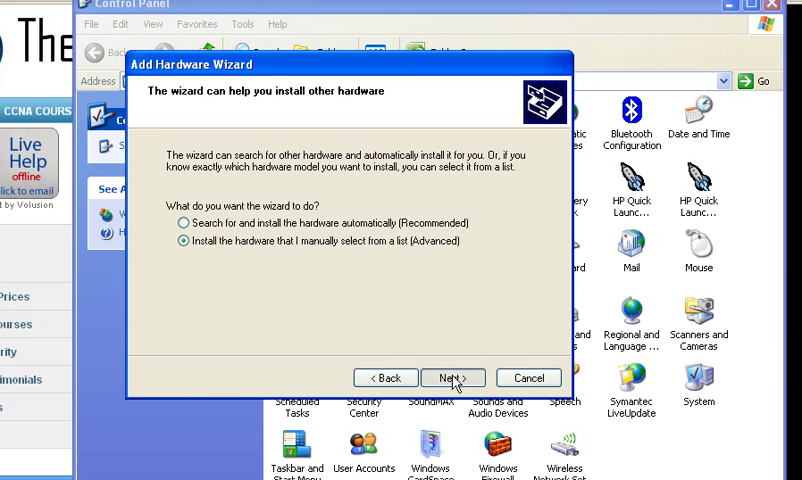
pyautogui.click(451, 377)
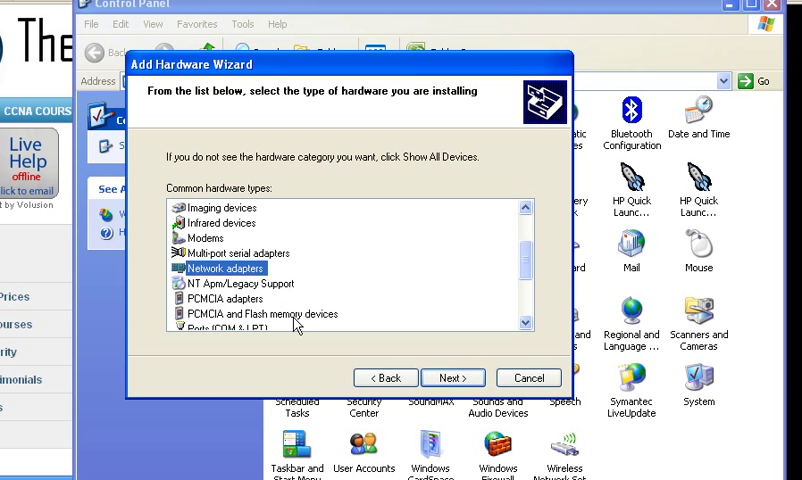
pyautogui.click(452, 377)
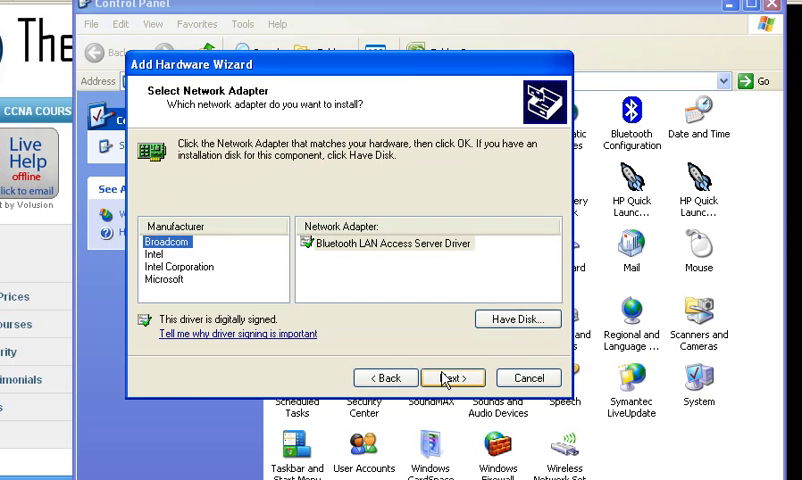
# - Choose Microsoft's Microsoft Loopback Adapter and complete its installation
pyautogui.click(164, 279)
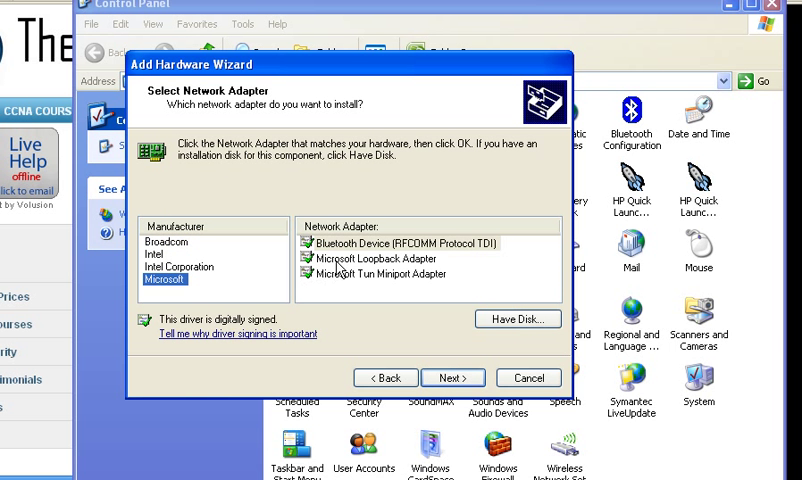
pyautogui.click(377, 258)
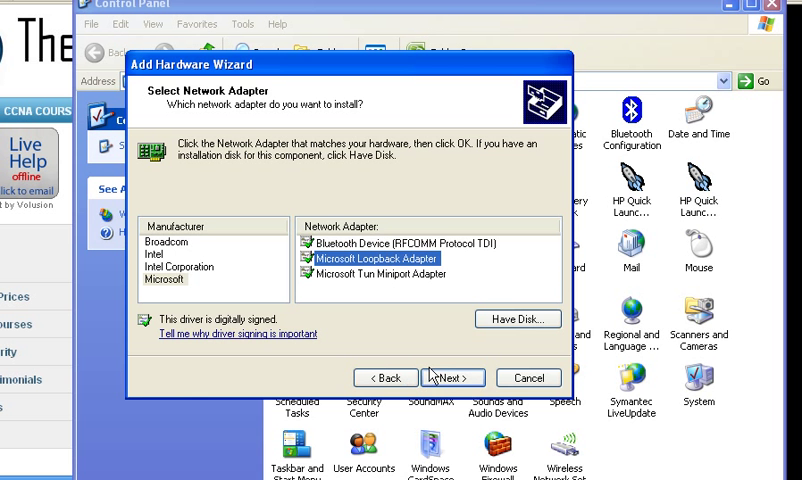
pyautogui.click(452, 377)
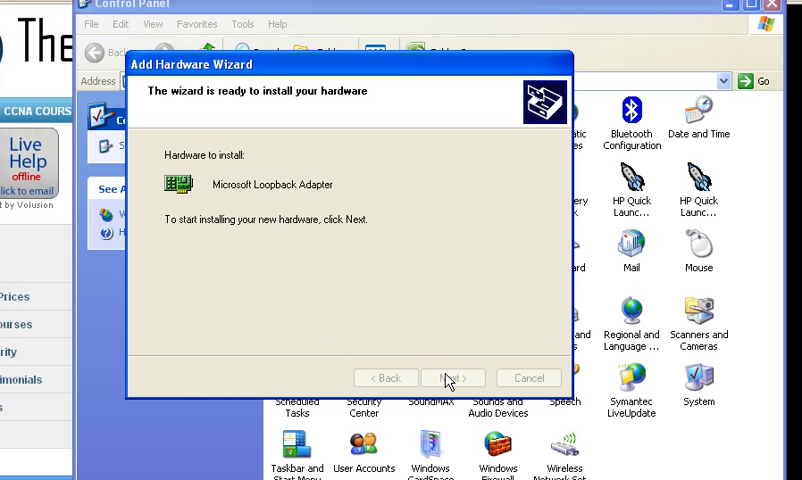
pyautogui.click(451, 377)
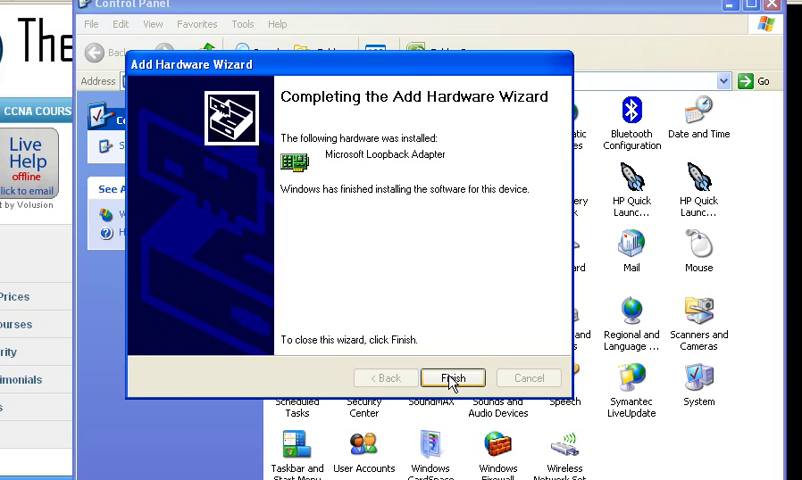
pyautogui.click(452, 377)
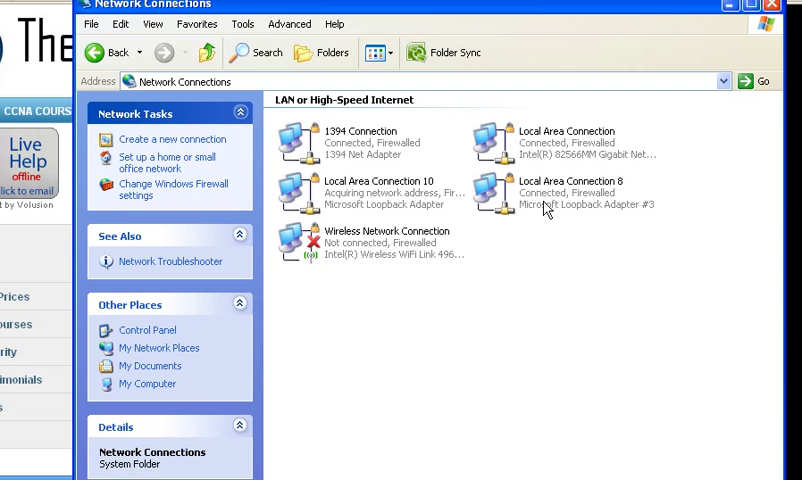
# - Give Local Area Connection 8 static TCP/IP 172.16.1.1/24 with gateway 172.16.1.254
pyautogui.rightClick(570, 190)
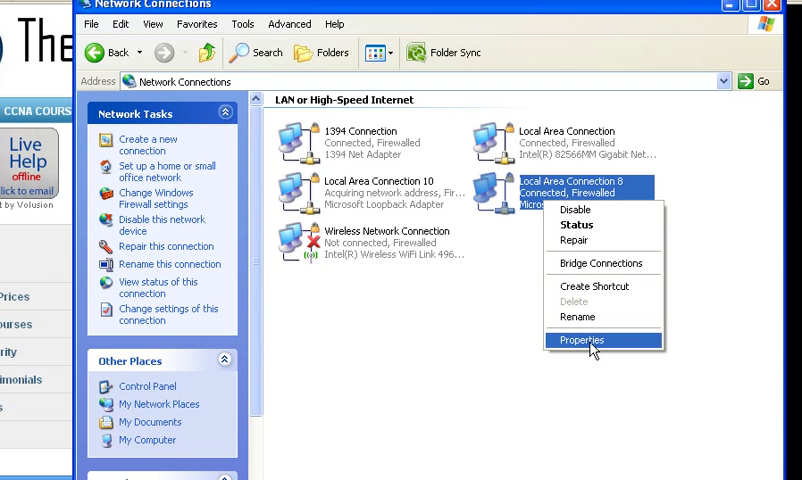
pyautogui.click(582, 340)
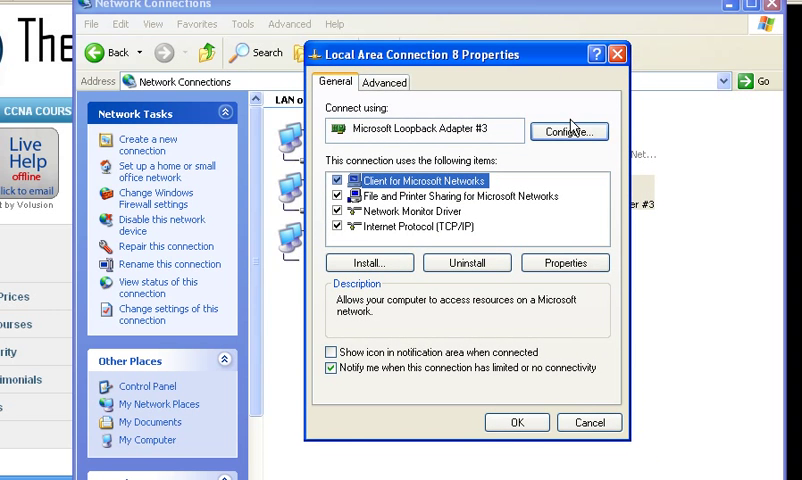
pyautogui.moveTo(447, 230)
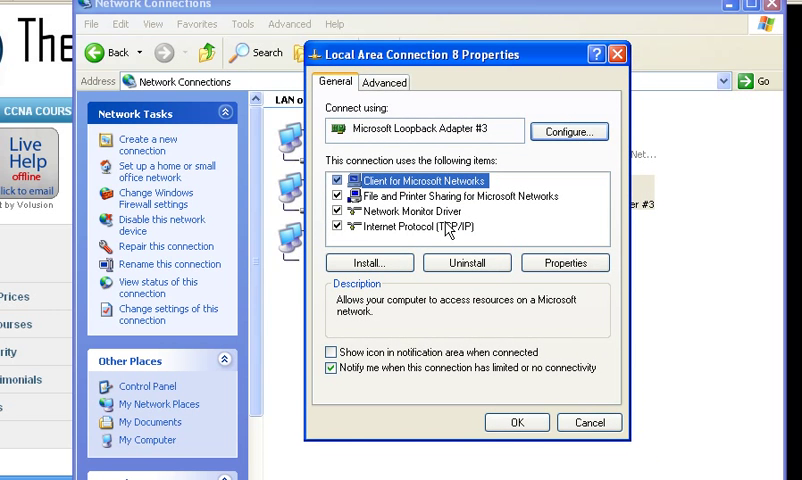
pyautogui.click(564, 262)
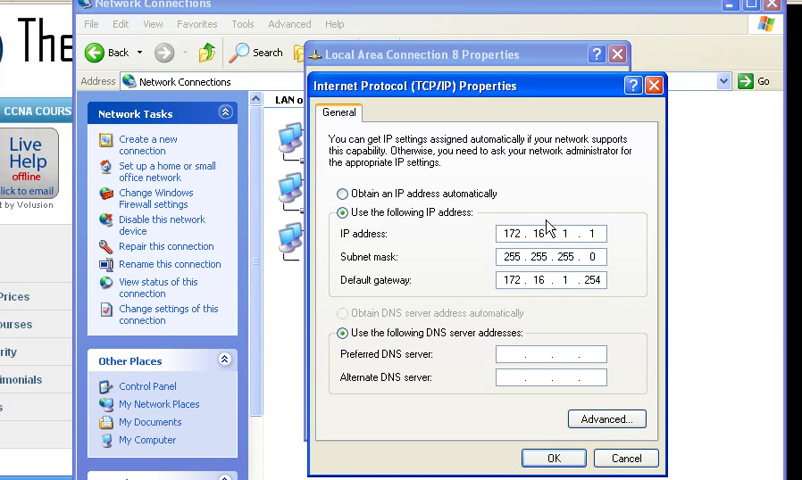
pyautogui.moveTo(531, 266)
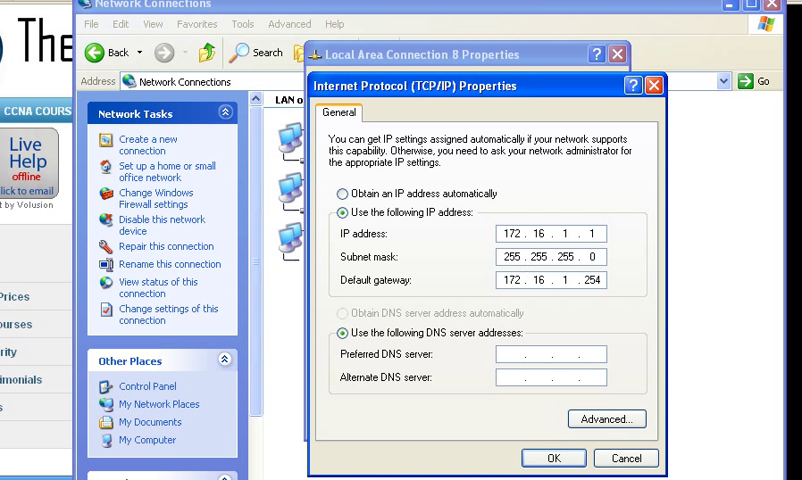
pyautogui.click(552, 457)
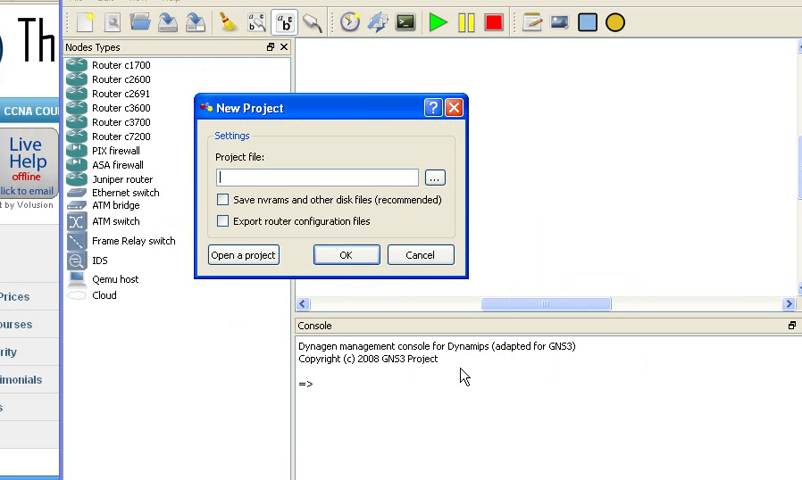
# - Skip the new project prompt, then place c3700 router R1 and cloud C1 beside it
pyautogui.click(419, 254)
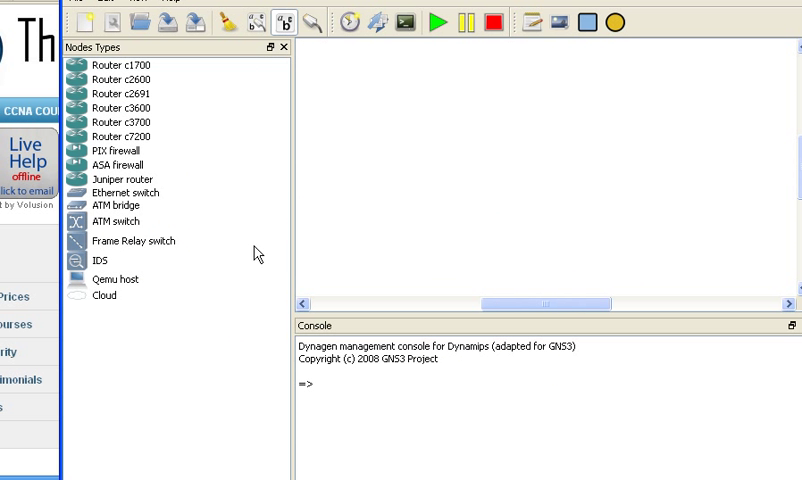
pyautogui.moveTo(146, 170)
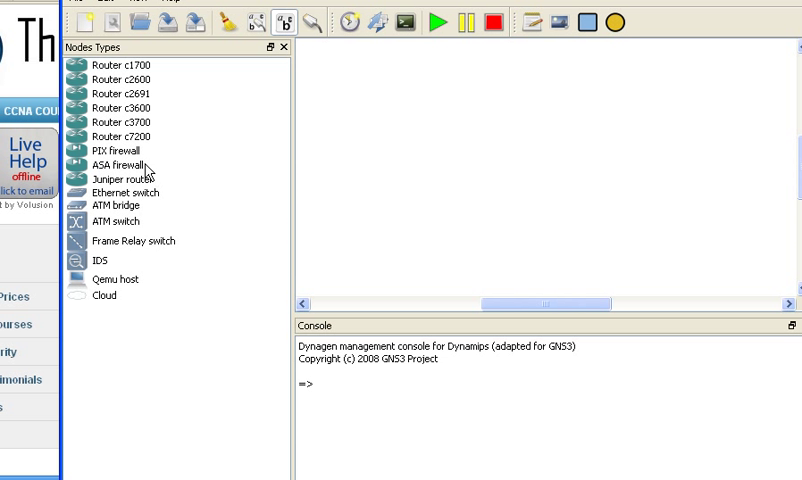
pyautogui.click(120, 122)
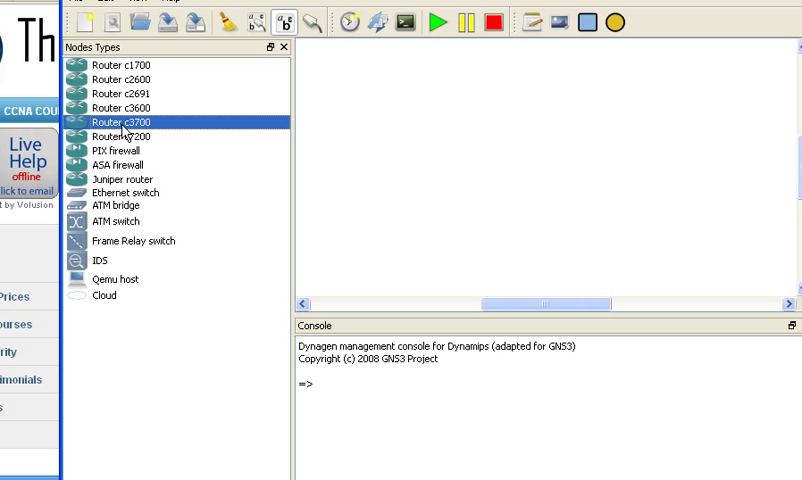
pyautogui.moveTo(421, 234)
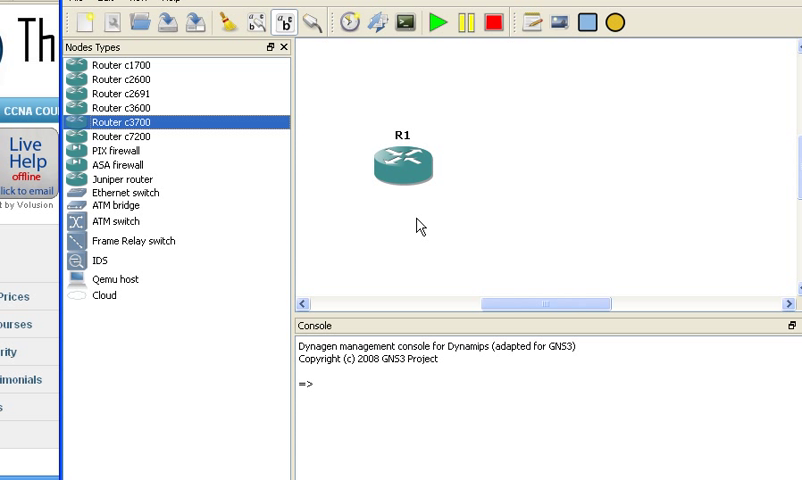
pyautogui.click(104, 296)
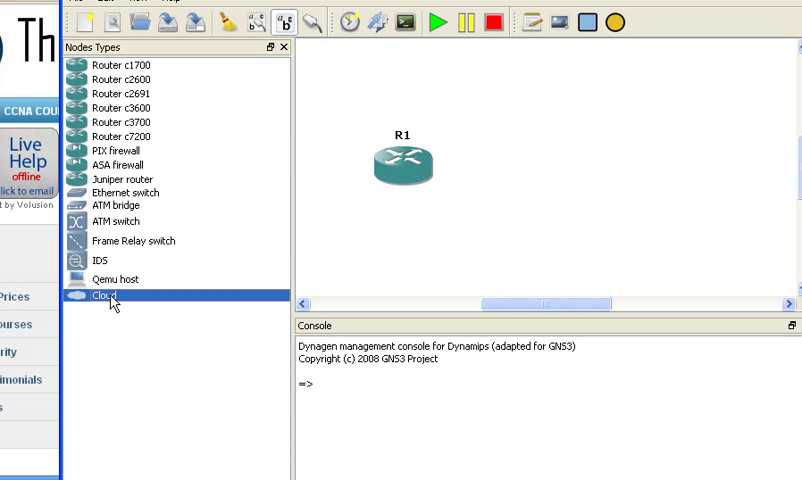
pyautogui.moveTo(104, 296); pyautogui.dragTo(565, 175)
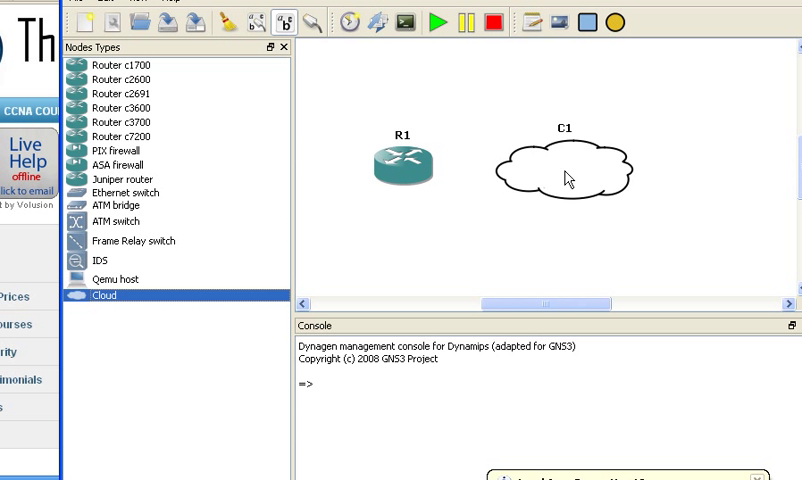
pyautogui.moveTo(500, 172)
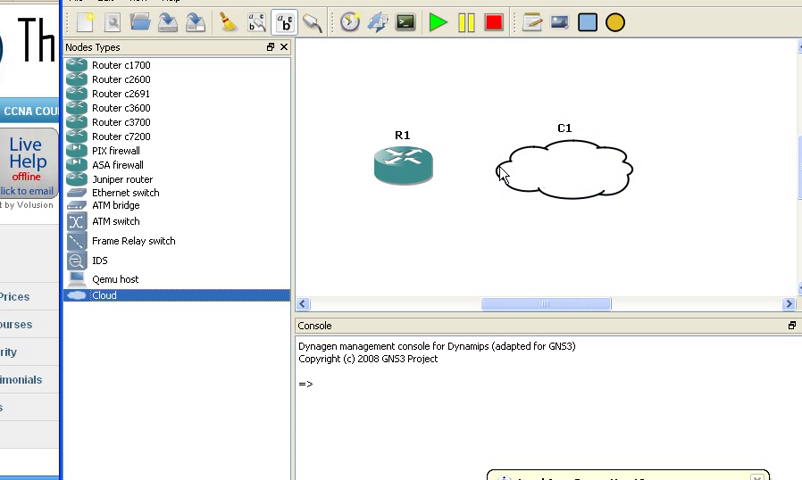
pyautogui.moveTo(559, 171)
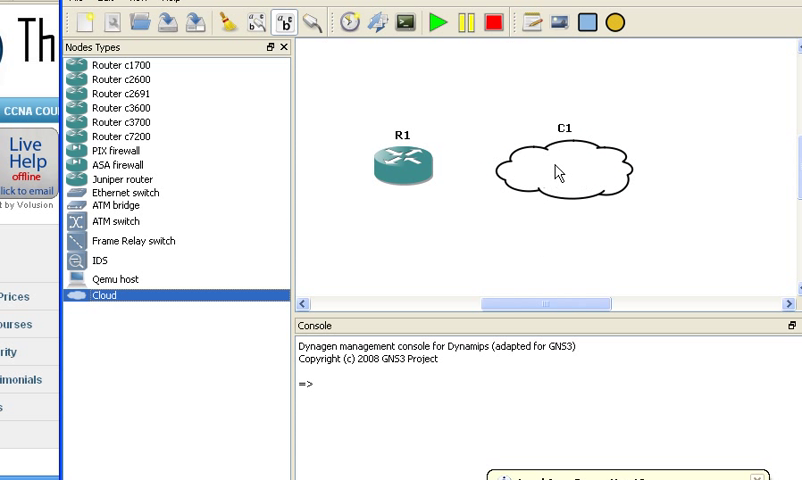
pyautogui.click(402, 167)
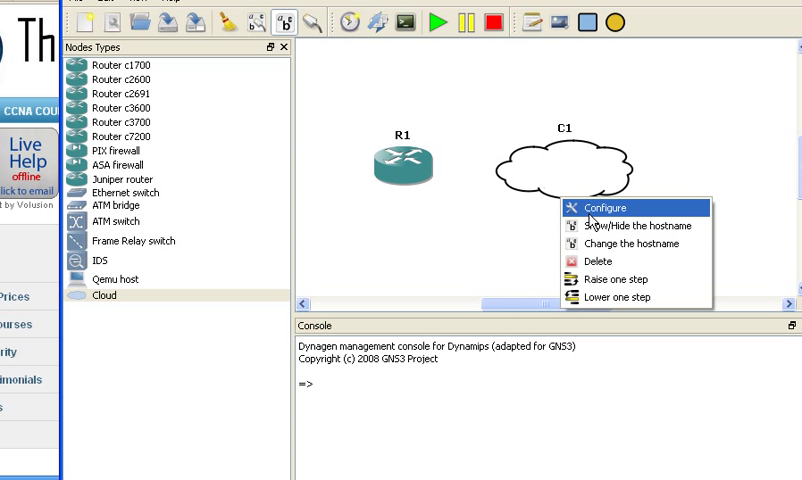
# - Add the MS LoopBack adapter as cloud C1's Generic Ethernet NIO and apply it
pyautogui.click(603, 208)
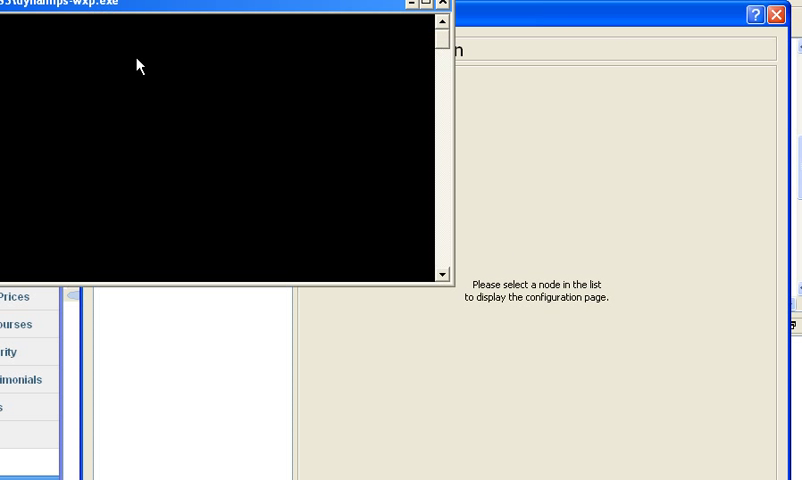
pyautogui.click(146, 58)
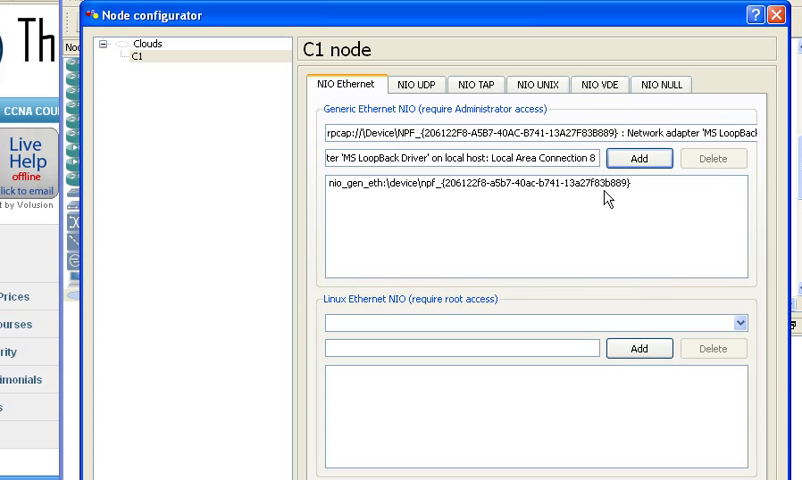
pyautogui.moveTo(450, 195)
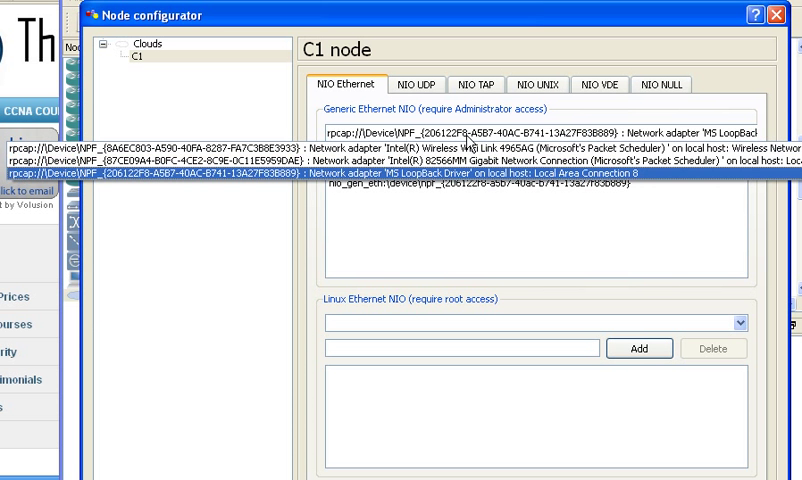
pyautogui.moveTo(476, 177)
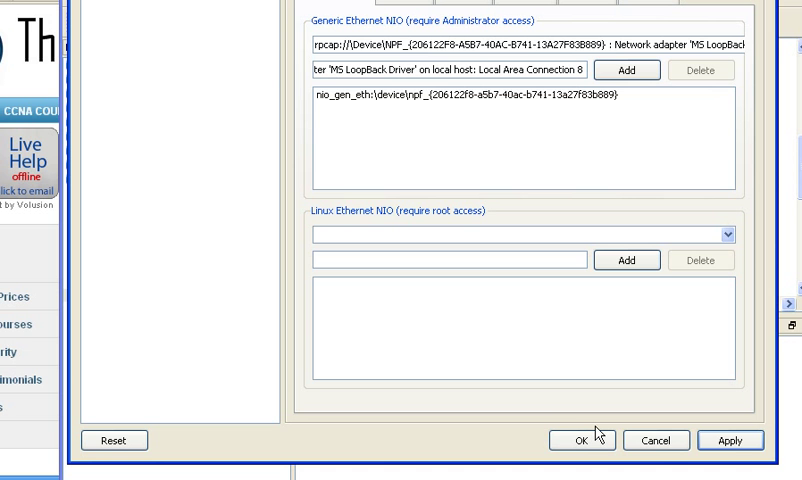
pyautogui.click(582, 440)
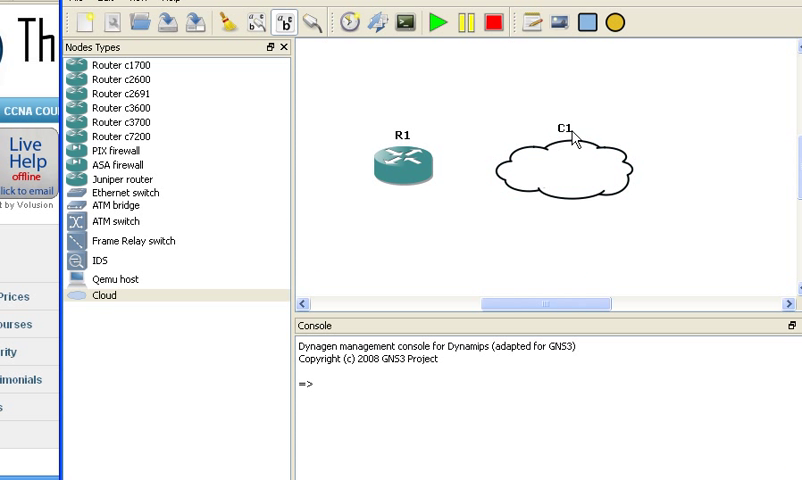
pyautogui.click(311, 21)
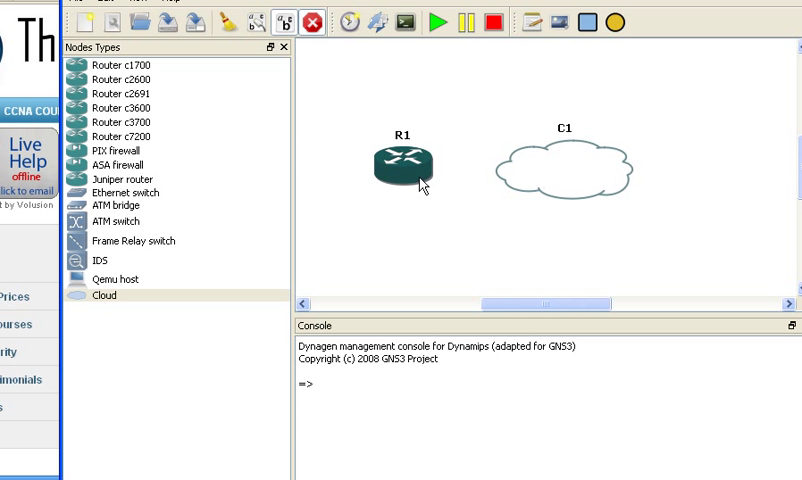
# - Link R1 to C1 on the cloud's nio_gen_eth loopback interface
pyautogui.moveTo(403, 163); pyautogui.dragTo(560, 190)
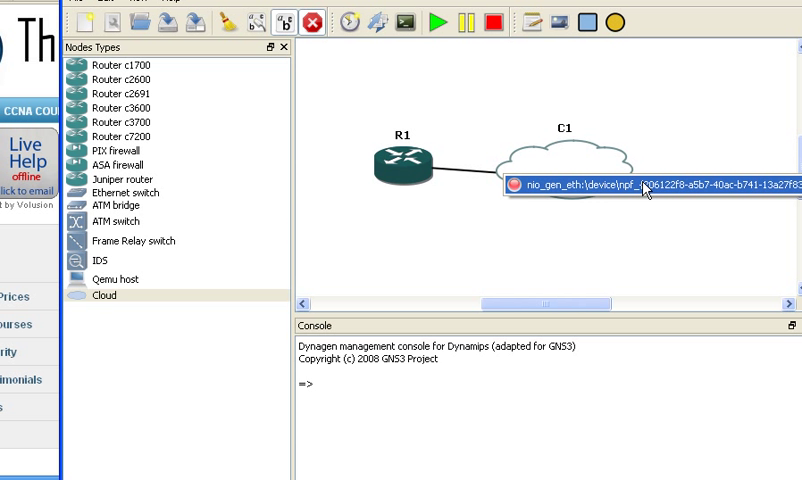
pyautogui.moveTo(646, 190)
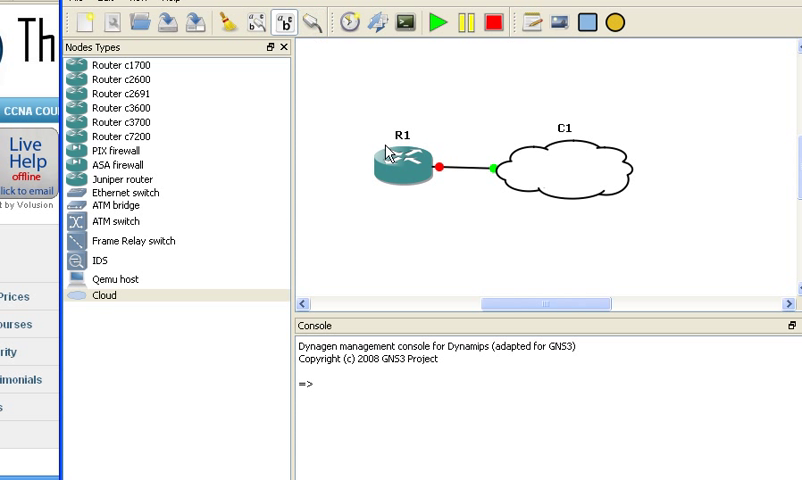
# - Start router R1 and open its console session
pyautogui.rightClick(398, 160)
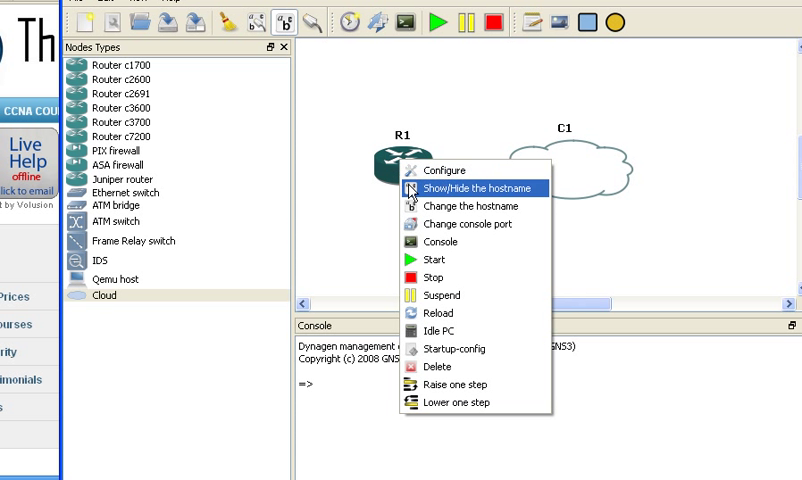
pyautogui.moveTo(434, 260)
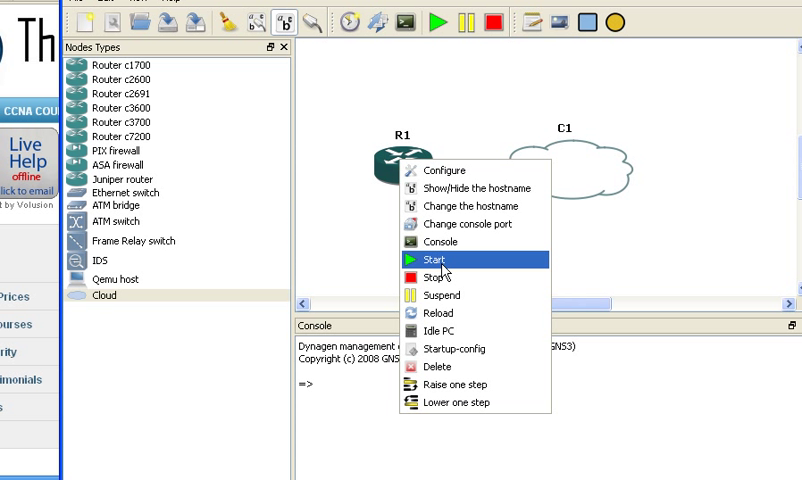
pyautogui.click(434, 260)
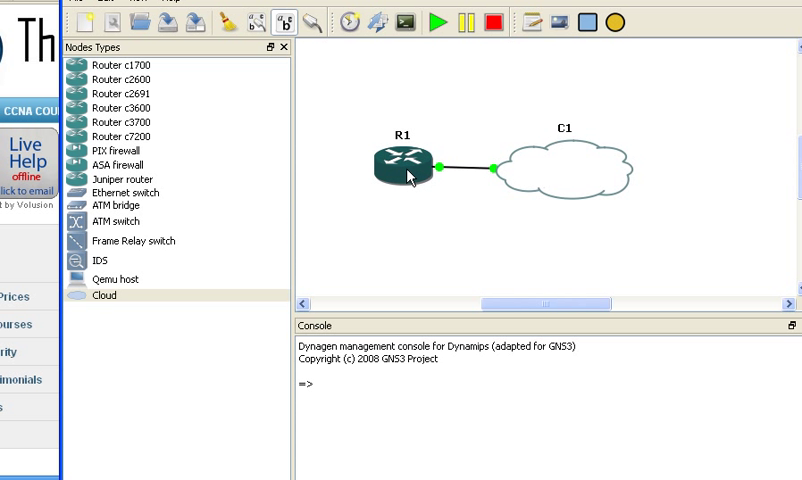
pyautogui.rightClick(407, 175)
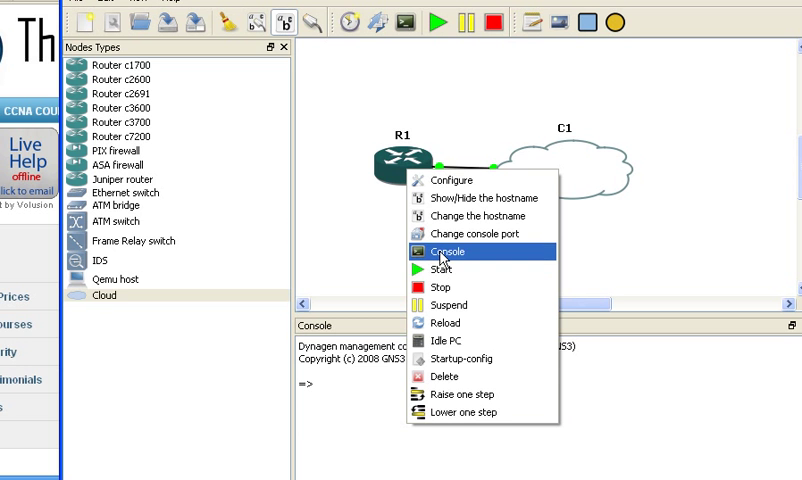
pyautogui.click(448, 251)
pyautogui.write('n')
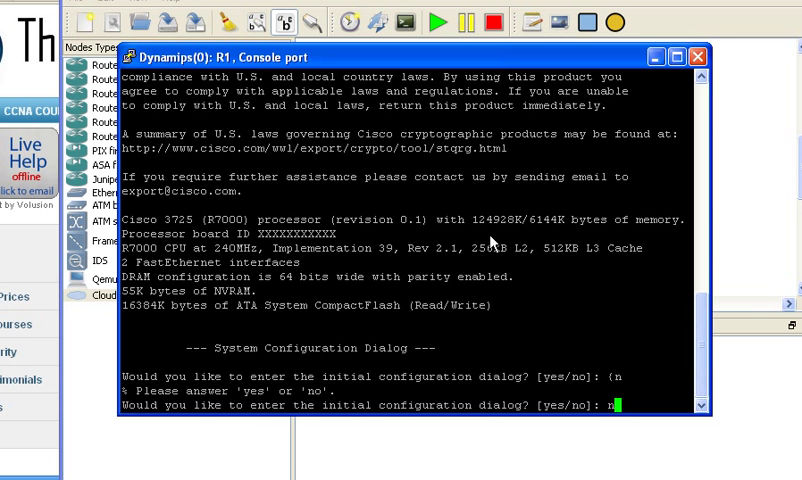
# - Decline the setup dialog, then enable and enter config mode for interface Fa0/0
pyautogui.press('Return')
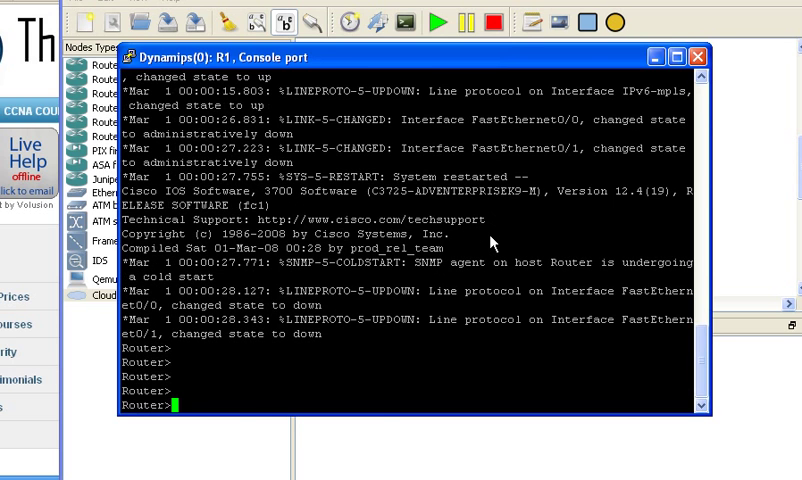
pyautogui.write('en')
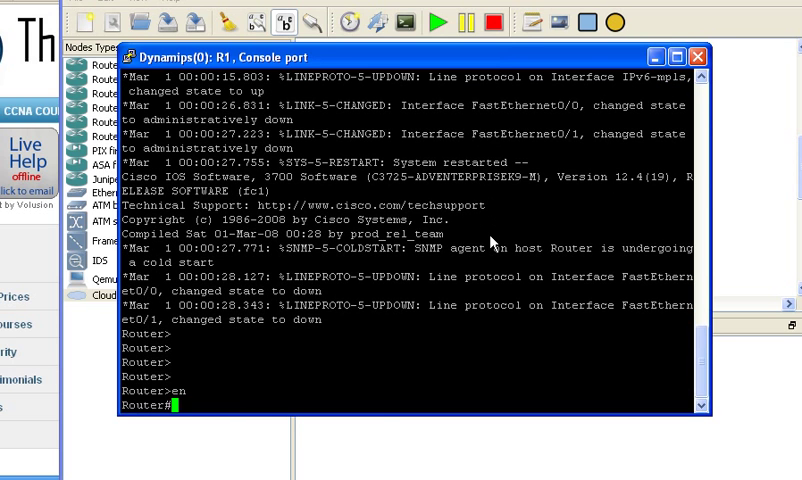
pyautogui.write('config t')
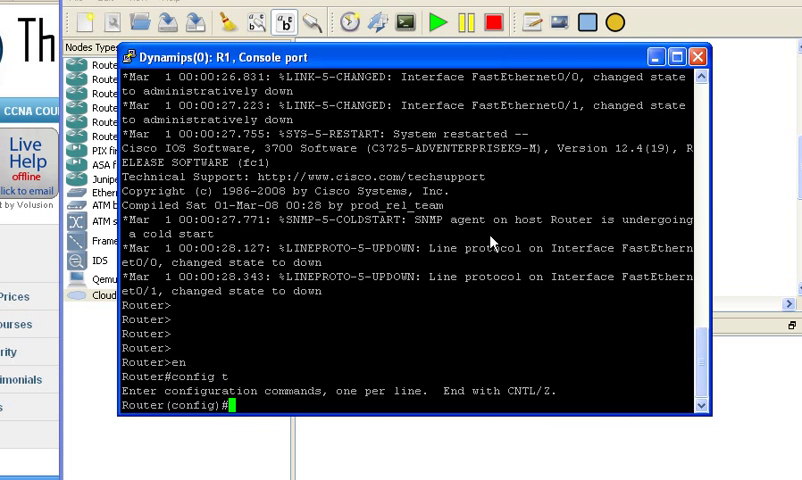
pyautogui.write('int f')
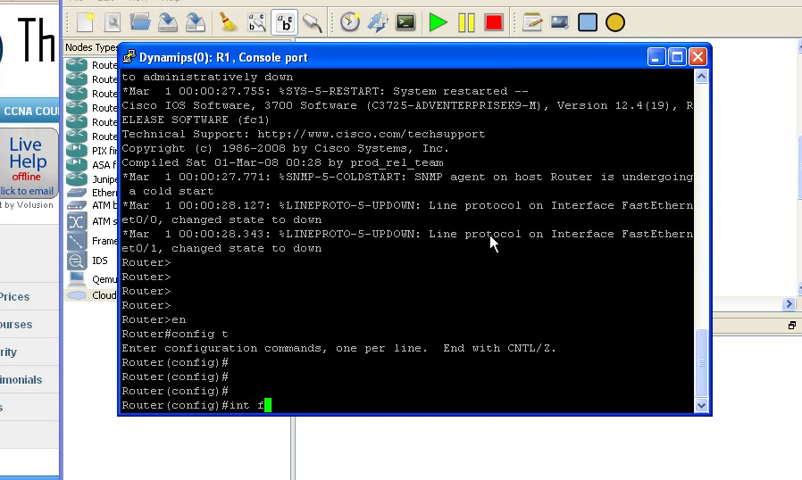
pyautogui.write('a0/0')
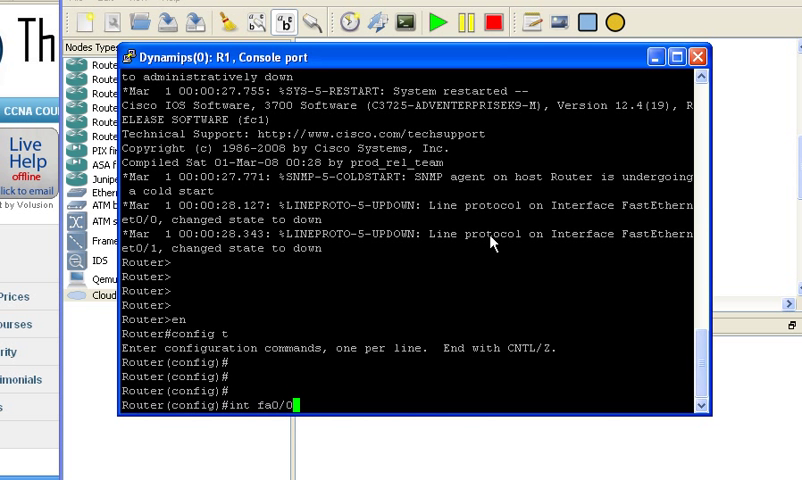
# - Assign IP 172.16.1.254 255.255.255.0 to Fa0/0 and apply no shutdown
pyautogui.write('ip')
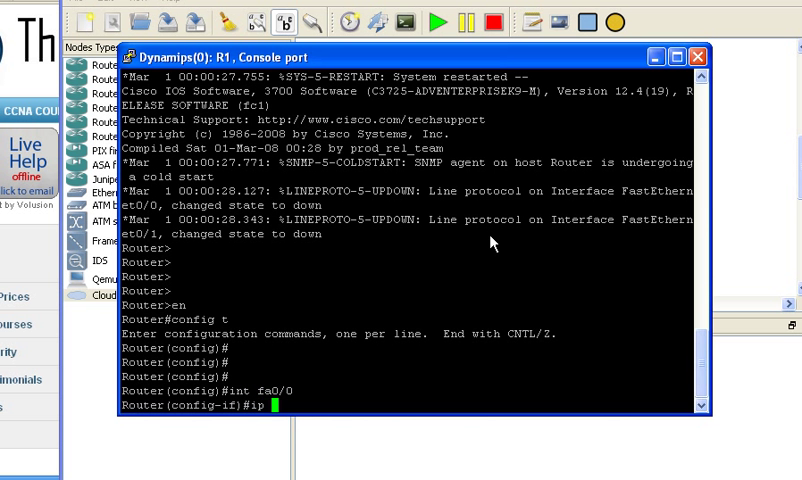
pyautogui.write('address')
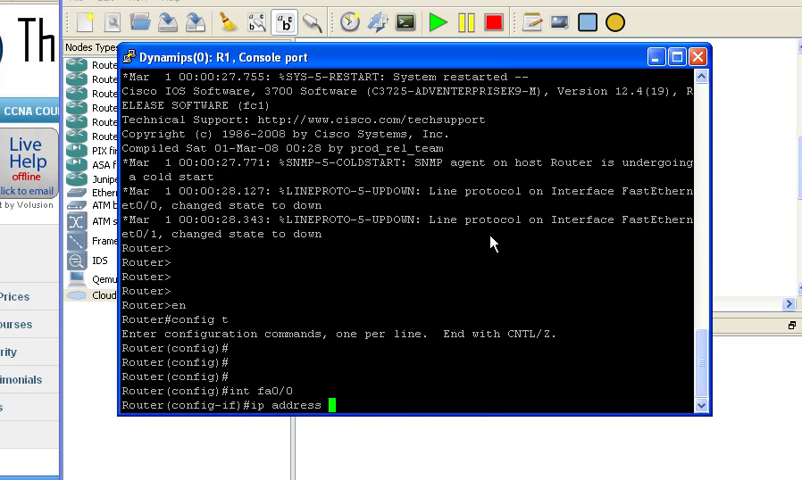
pyautogui.write('172.16.')
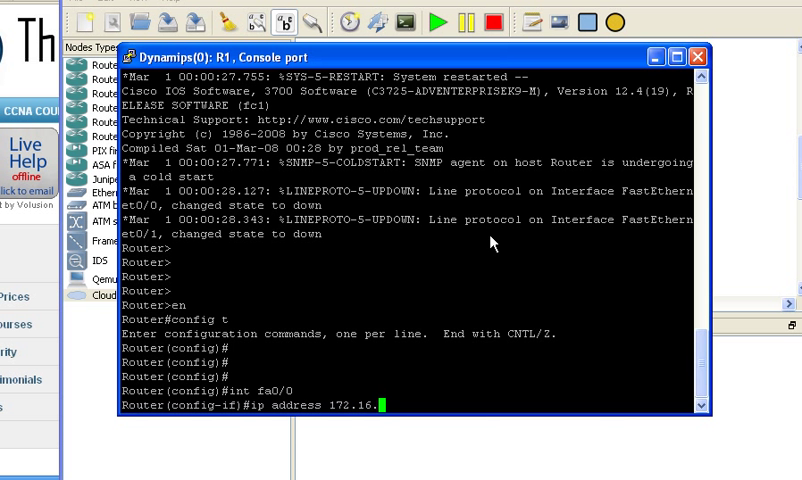
pyautogui.write('.1.254')
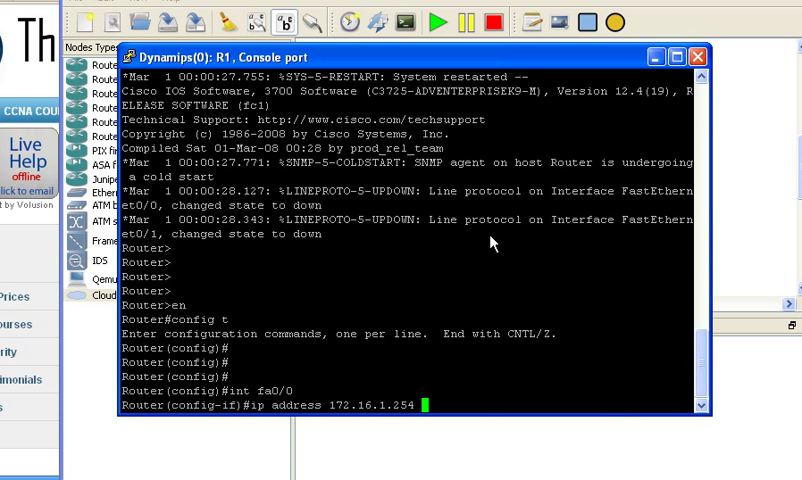
pyautogui.write('255')
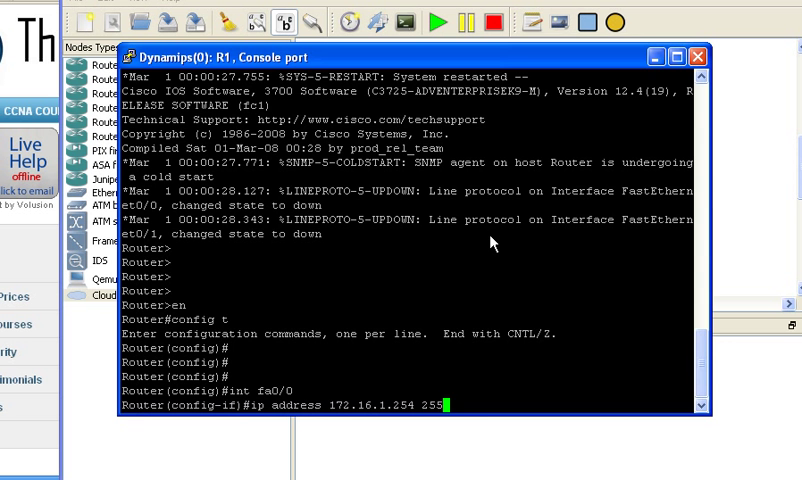
pyautogui.write('255.')
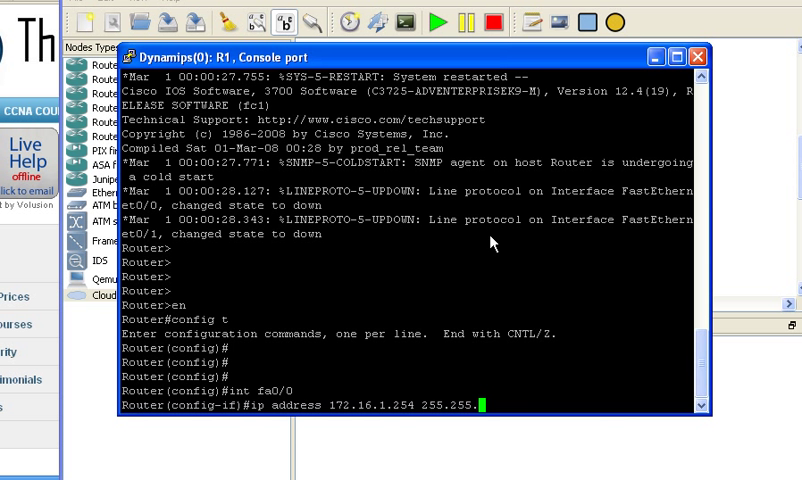
pyautogui.write('255.')
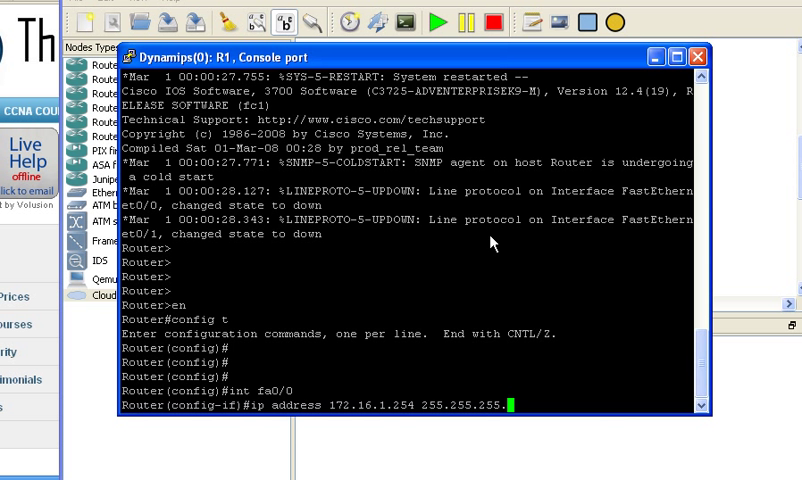
pyautogui.write('0')
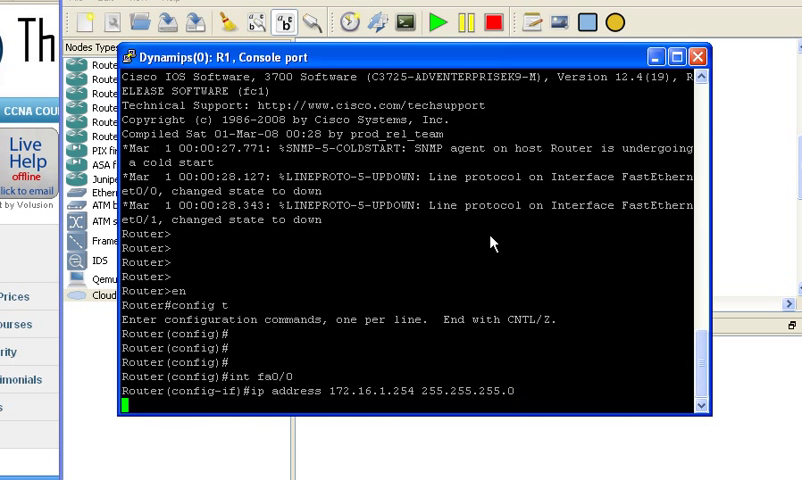
pyautogui.write('no')
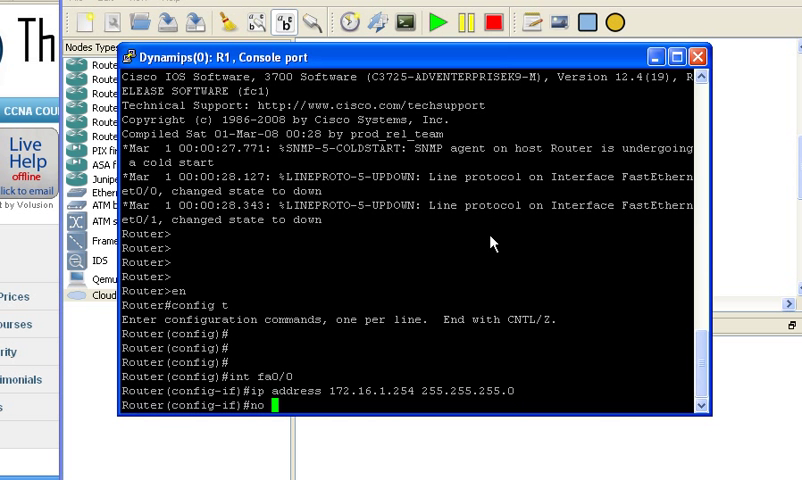
pyautogui.write('shut')
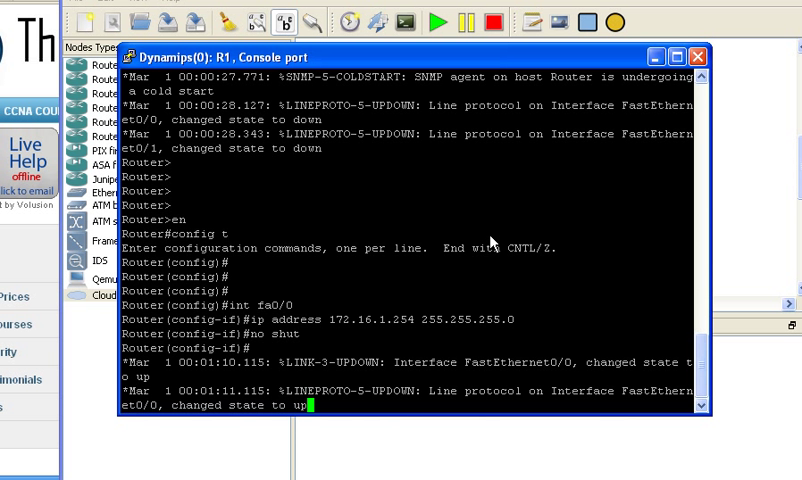
# - End configuration and ping 172.16.1.254, getting 5 of 5 replies
pyautogui.press('enter')
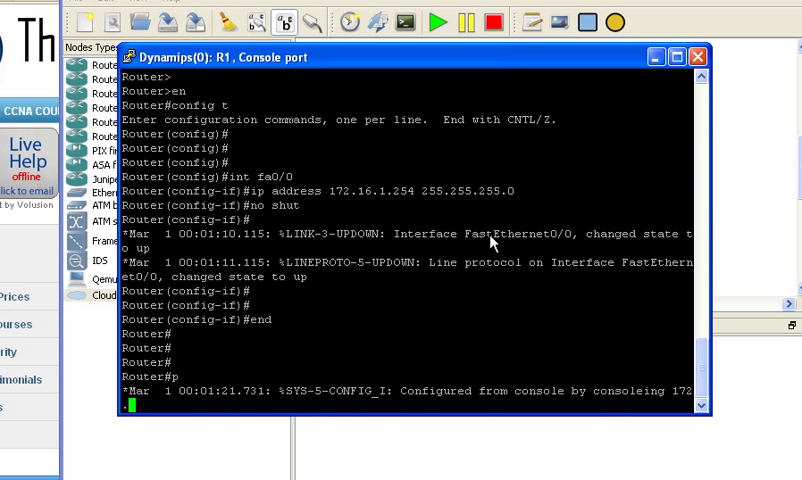
pyautogui.write('.16.1.254')
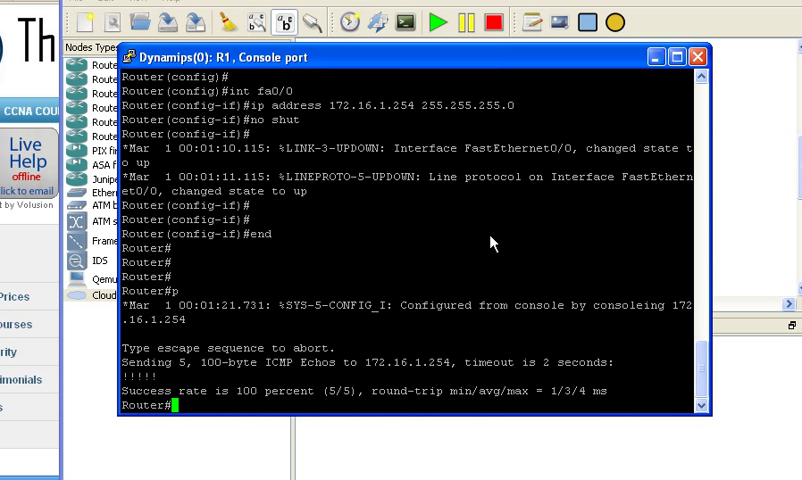
pyautogui.moveTo(689, 99)
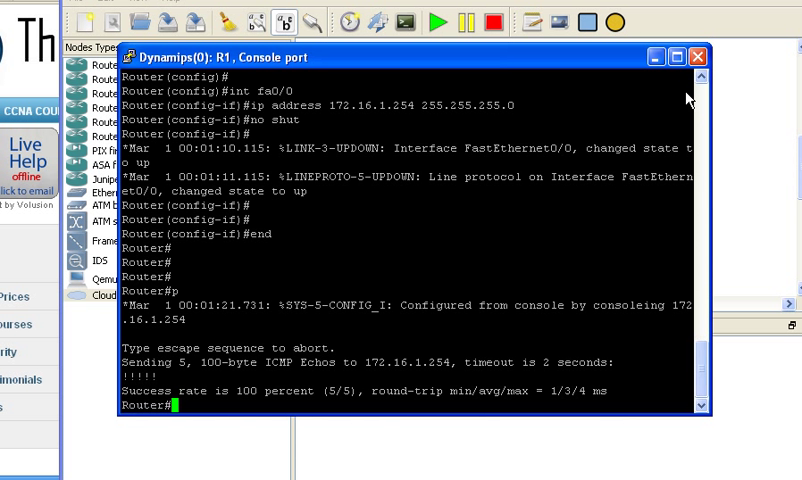
# - Minimize the R1 console and launch SDM for device 172.16.1.254
pyautogui.click(698, 57)
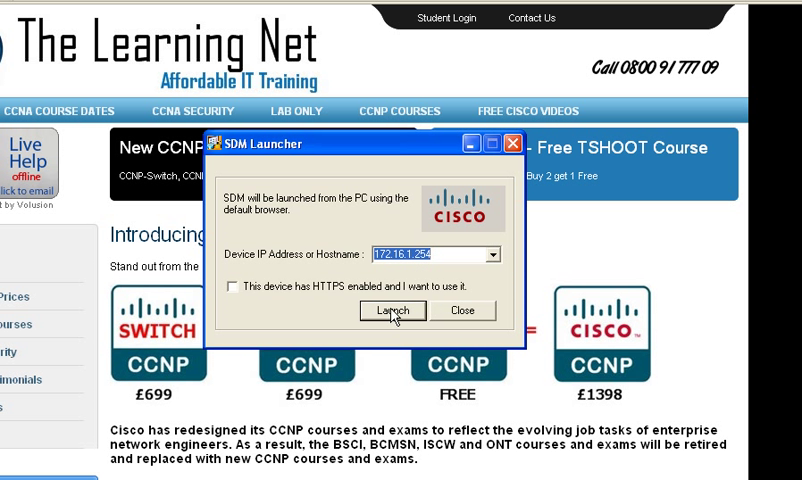
pyautogui.click(391, 310)
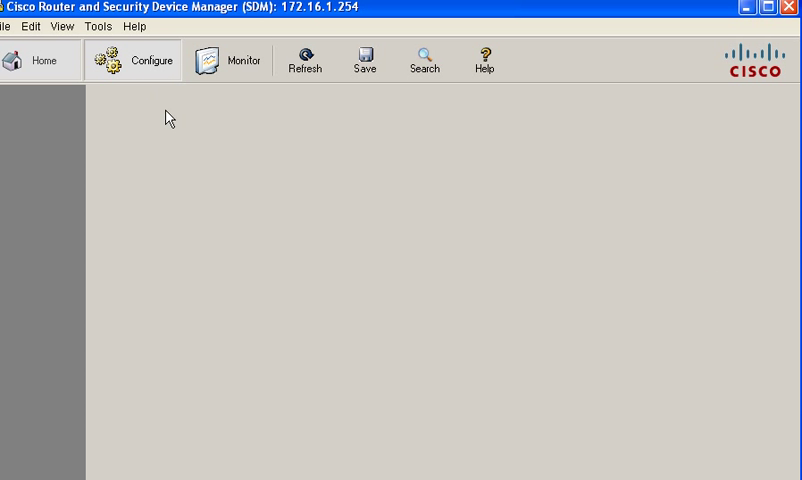
# - View the Configure page's Interfaces and Connections, then the Monitor overview
pyautogui.click(132, 60)
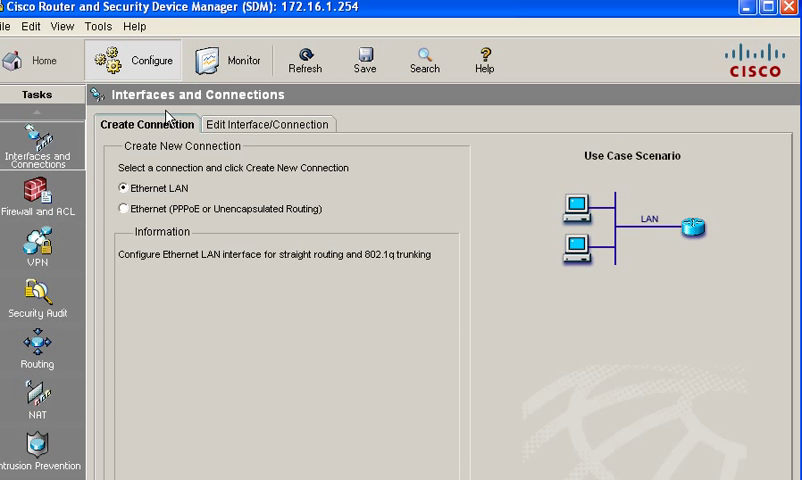
pyautogui.click(237, 59)
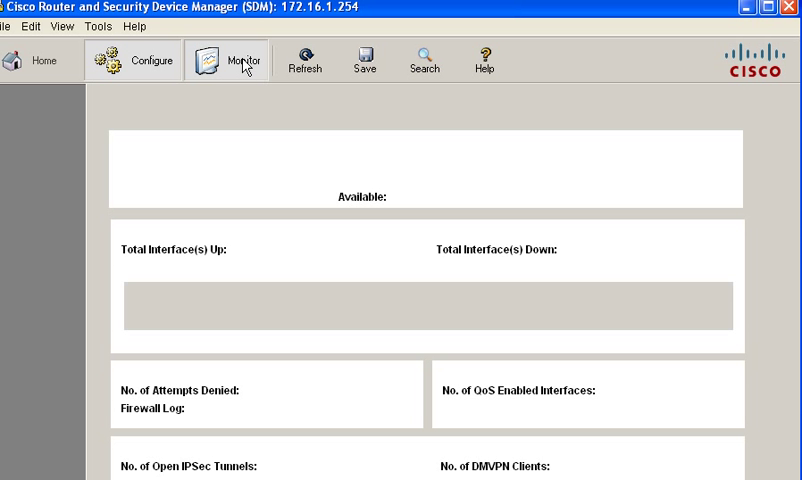
pyautogui.click(240, 60)
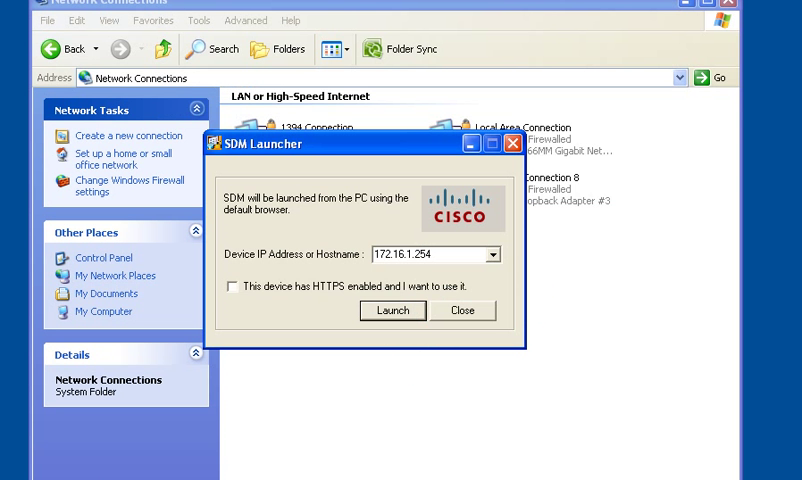
# - Close the SDM Launcher to return to the Network Connections list
pyautogui.click(462, 310)
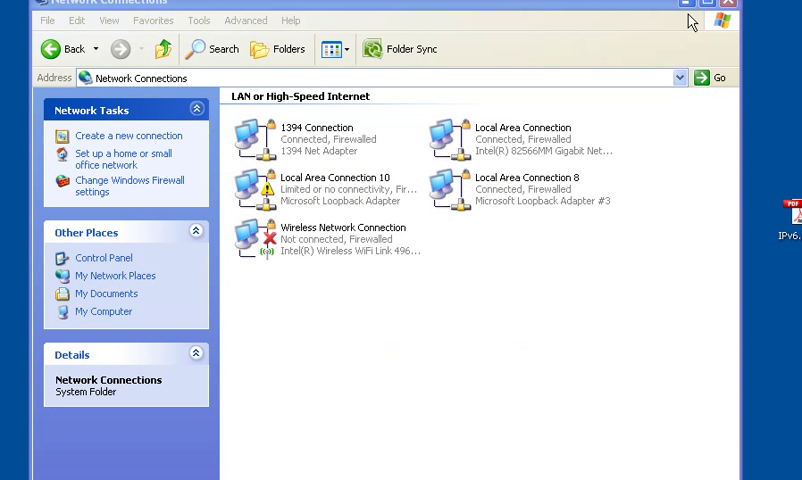